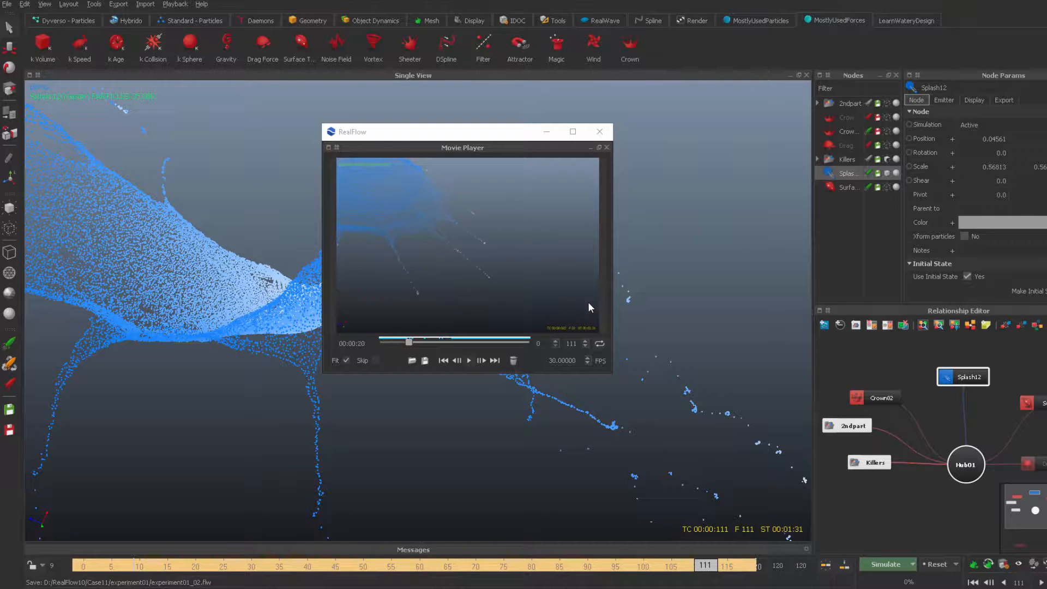
Step: Scrub the Movie Player slider between early, late and middle splash frames to review the flipbook
click(467, 360)
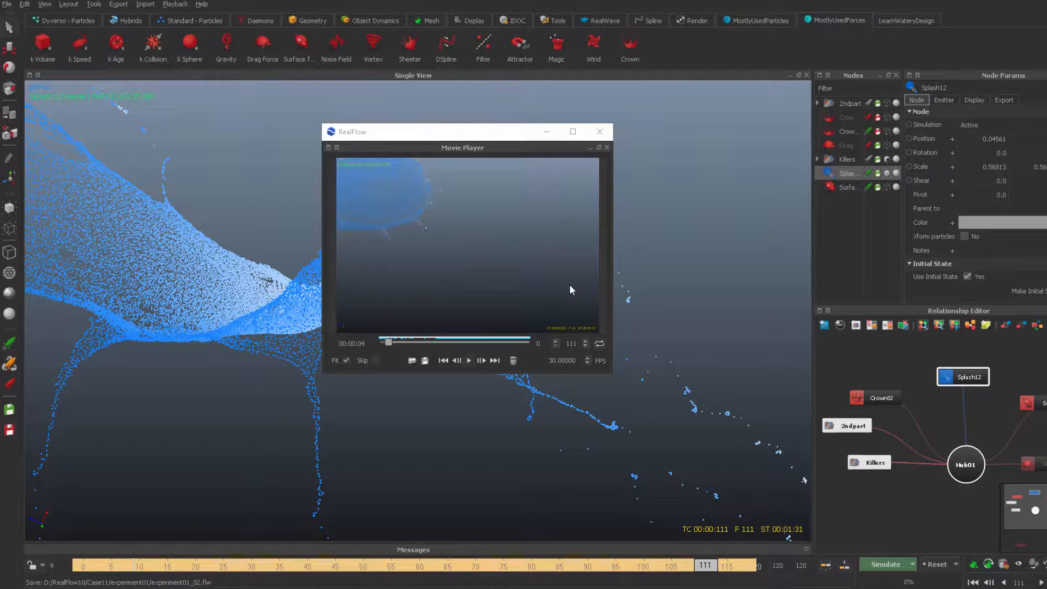
drag(383, 342, 437, 341)
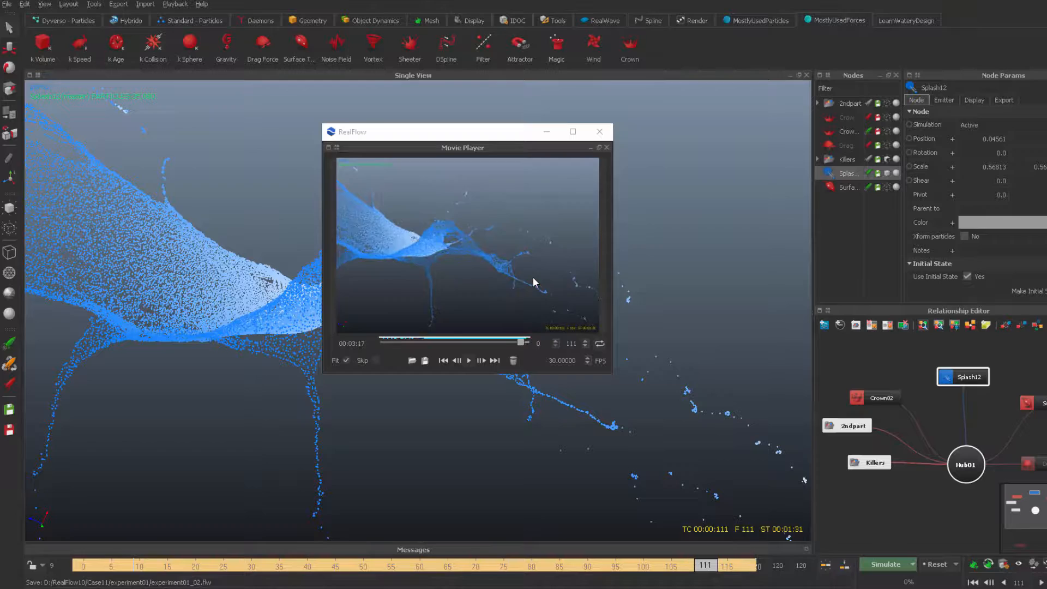
drag(527, 341, 427, 341)
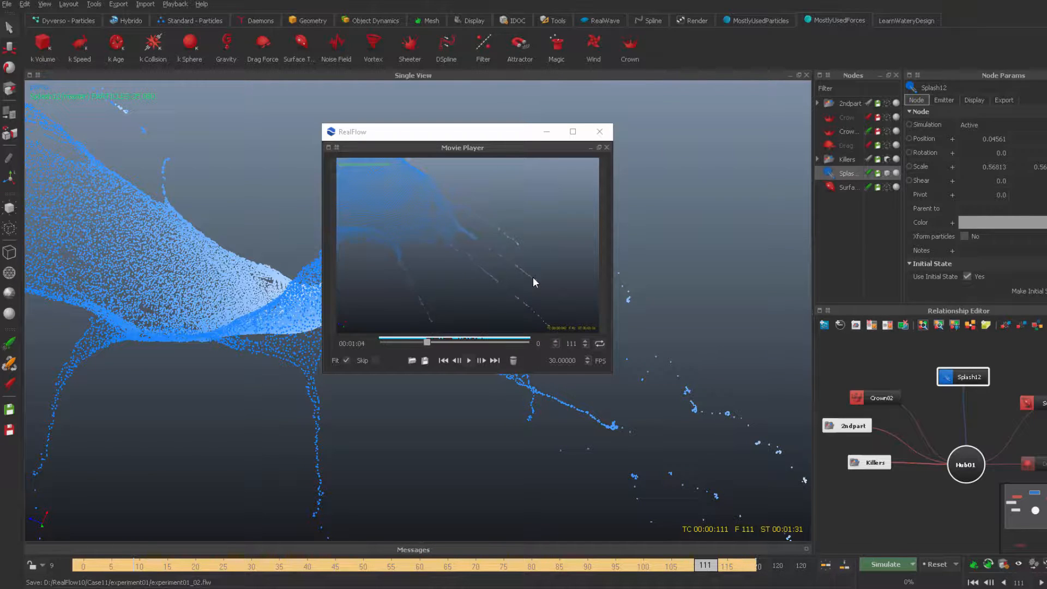
click(467, 360)
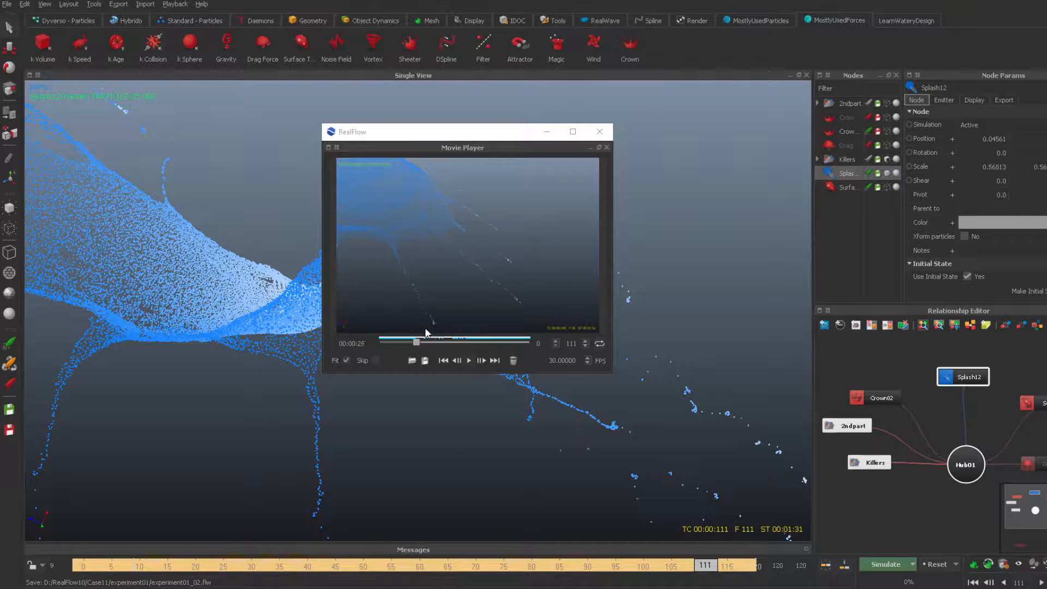
drag(417, 341, 464, 341)
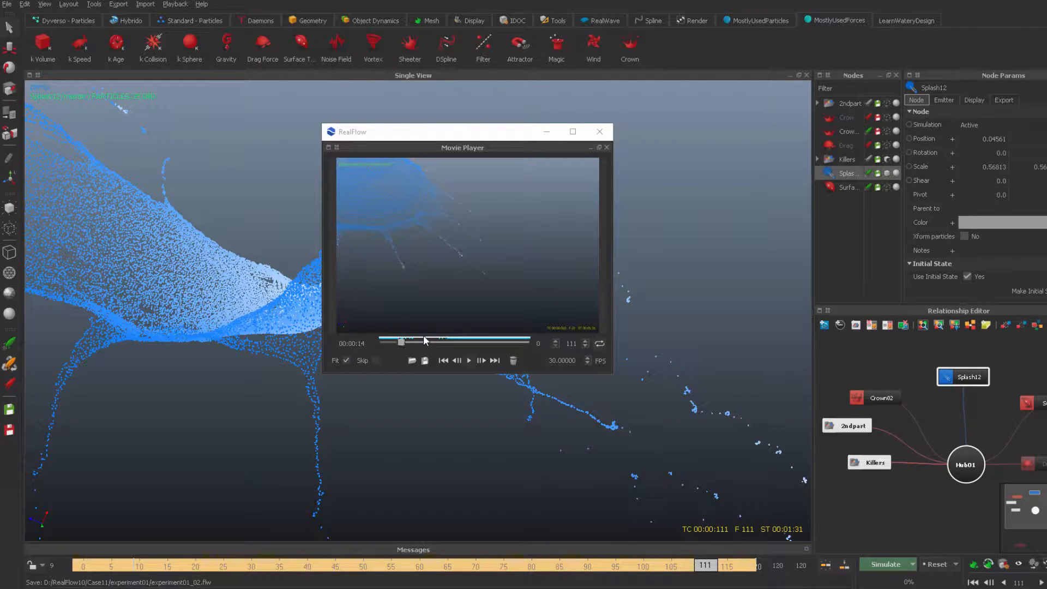
drag(400, 340, 447, 341)
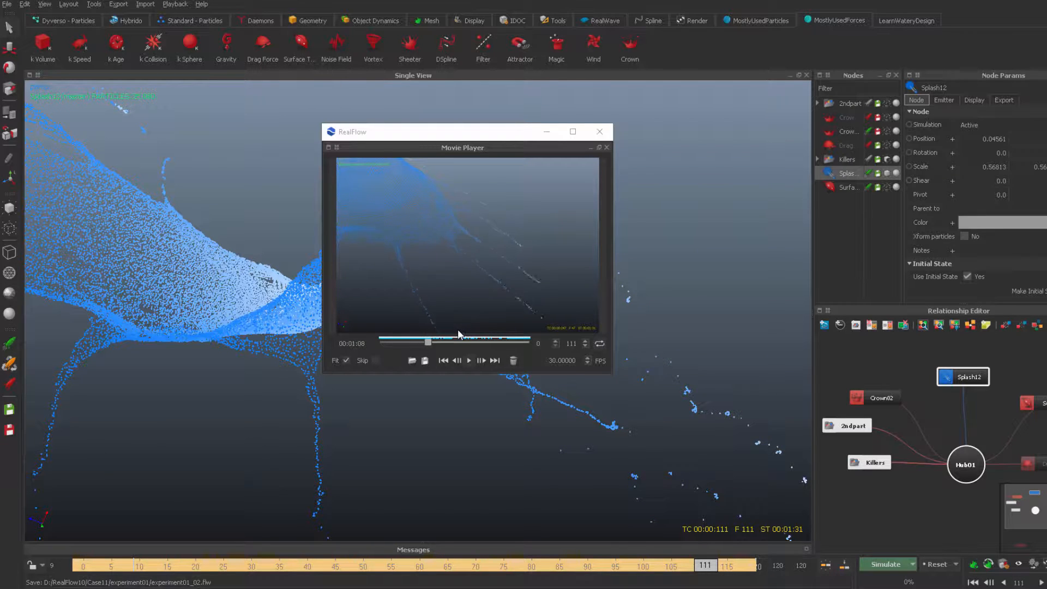
Step: Play the splash sequence, scrub from the final frames back to earlier ones, then close the player window
click(468, 361)
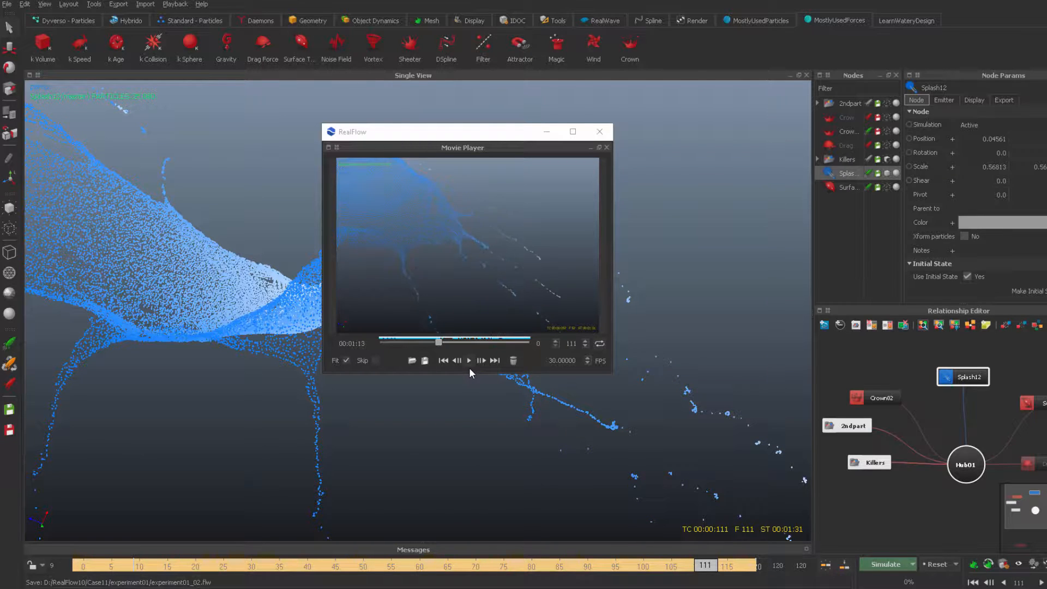
click(468, 361)
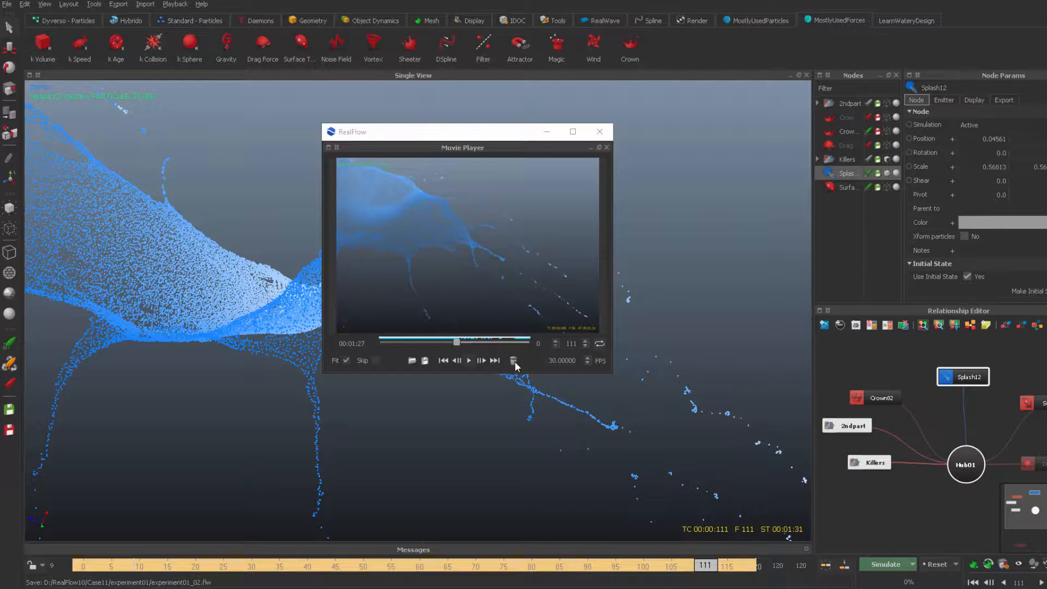
drag(457, 341, 524, 342)
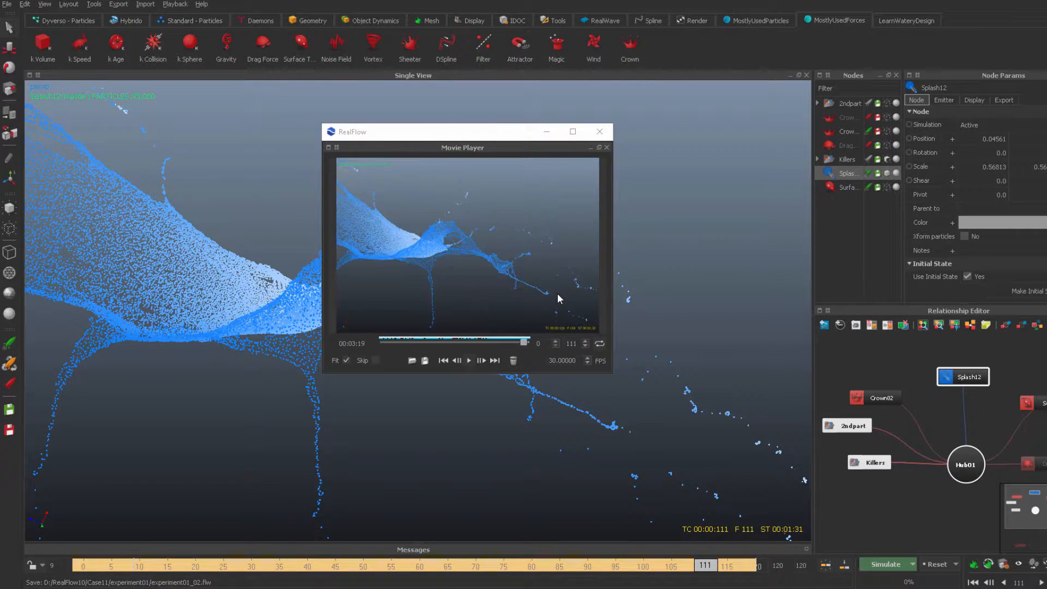
drag(525, 341, 439, 341)
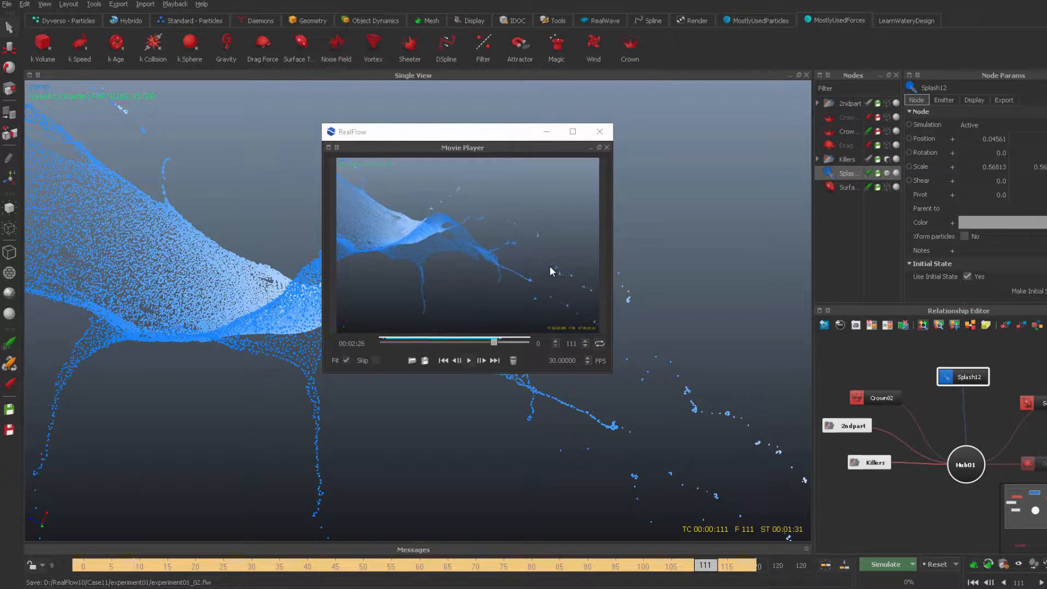
drag(500, 342, 397, 341)
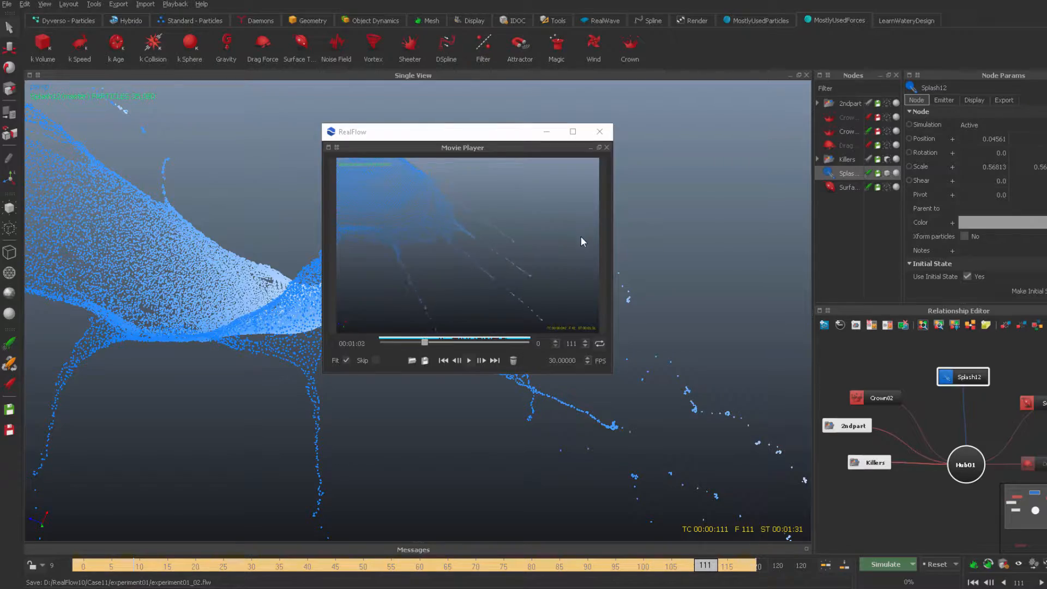
click(598, 132)
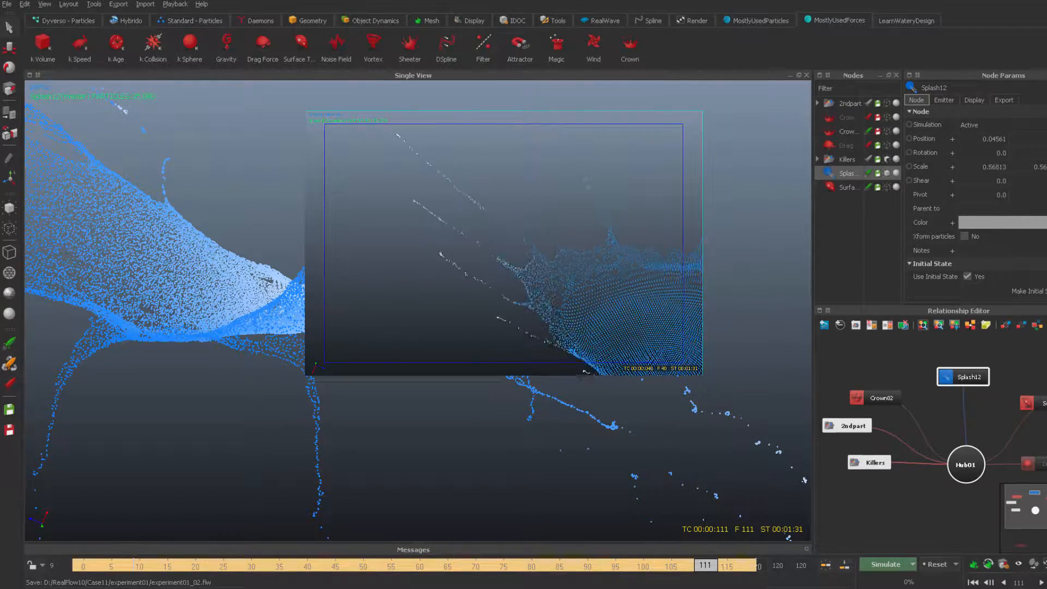